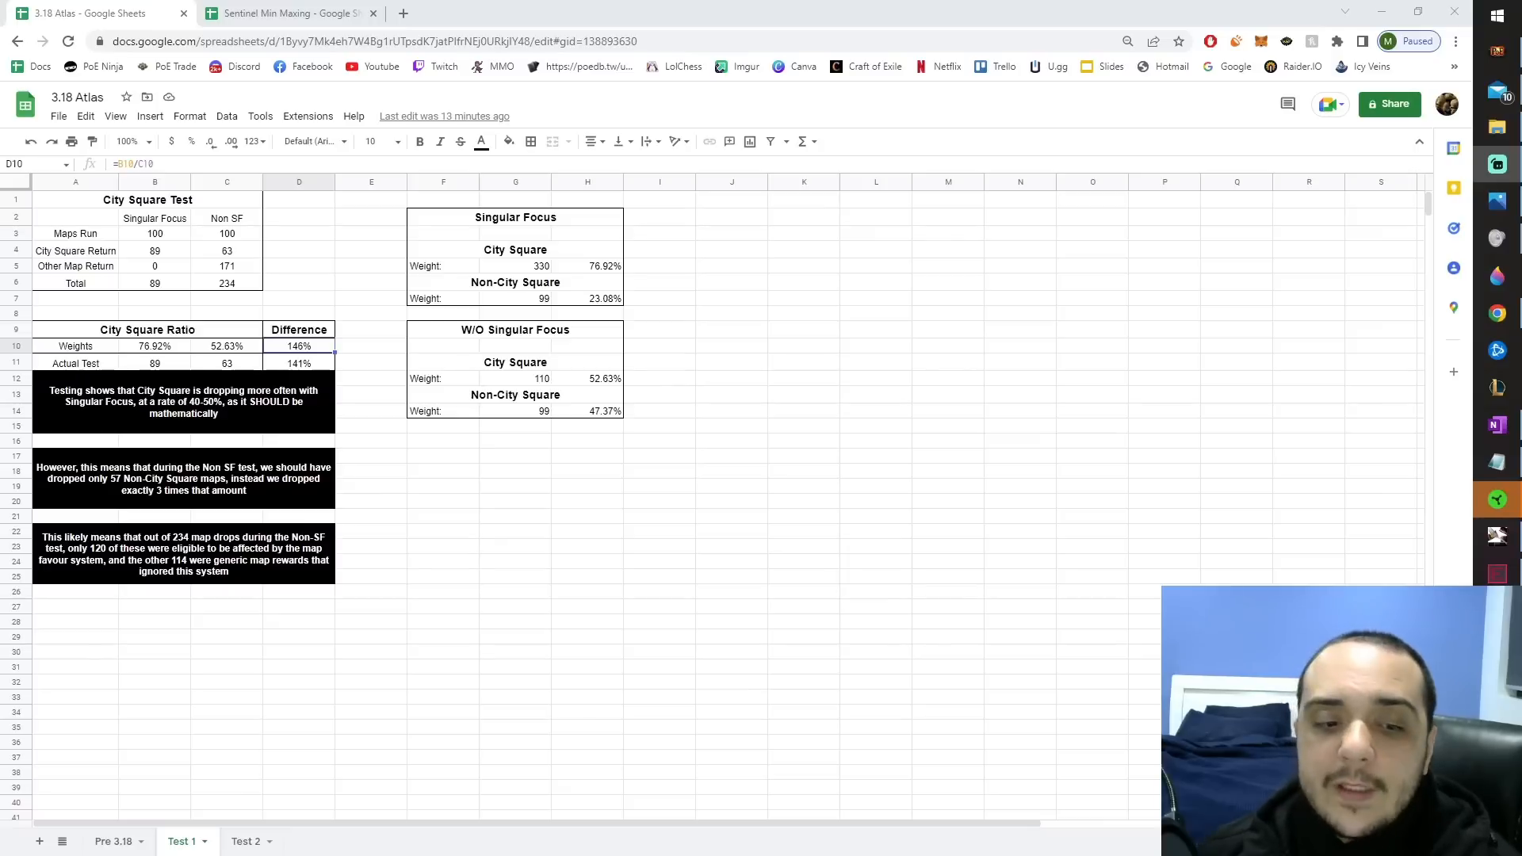
Browse the Pre 3.18 and Test 1 sheets, then land on the Test 2 Map Pair Test results
click(111, 842)
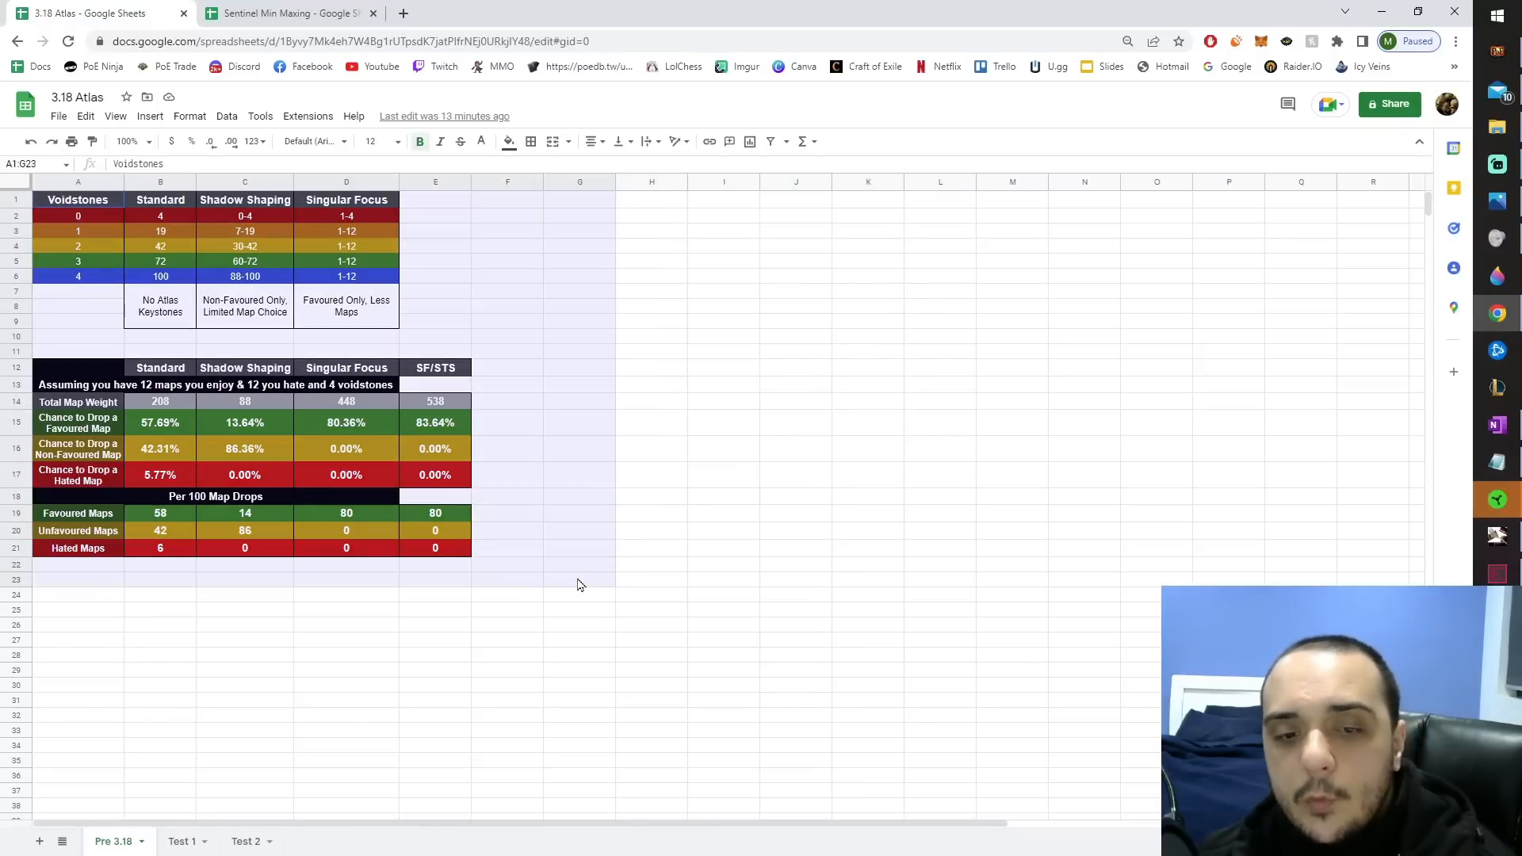
click(580, 421)
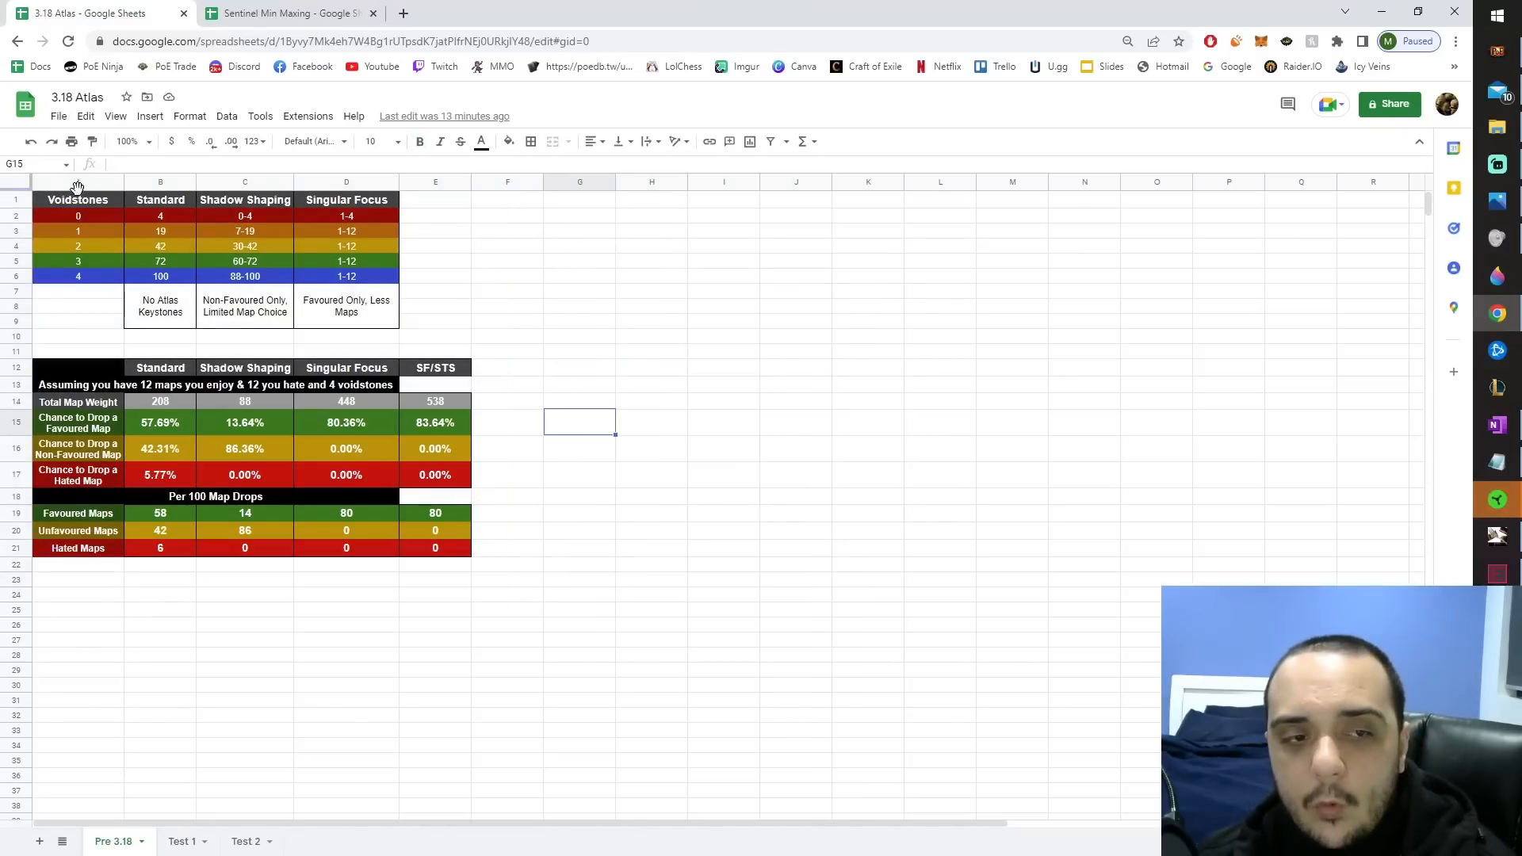
click(183, 840)
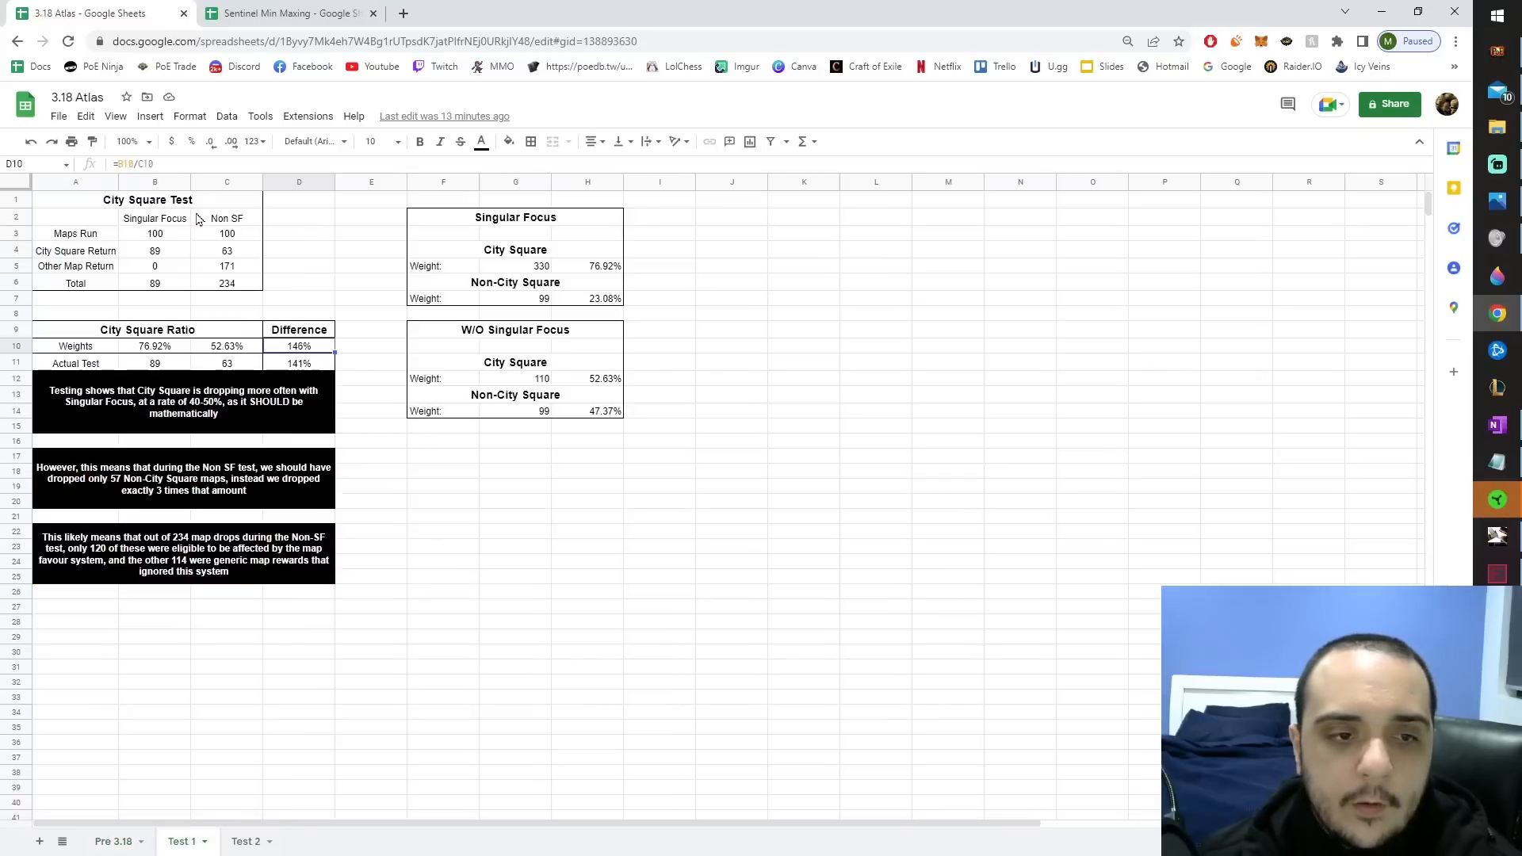
click(154, 250)
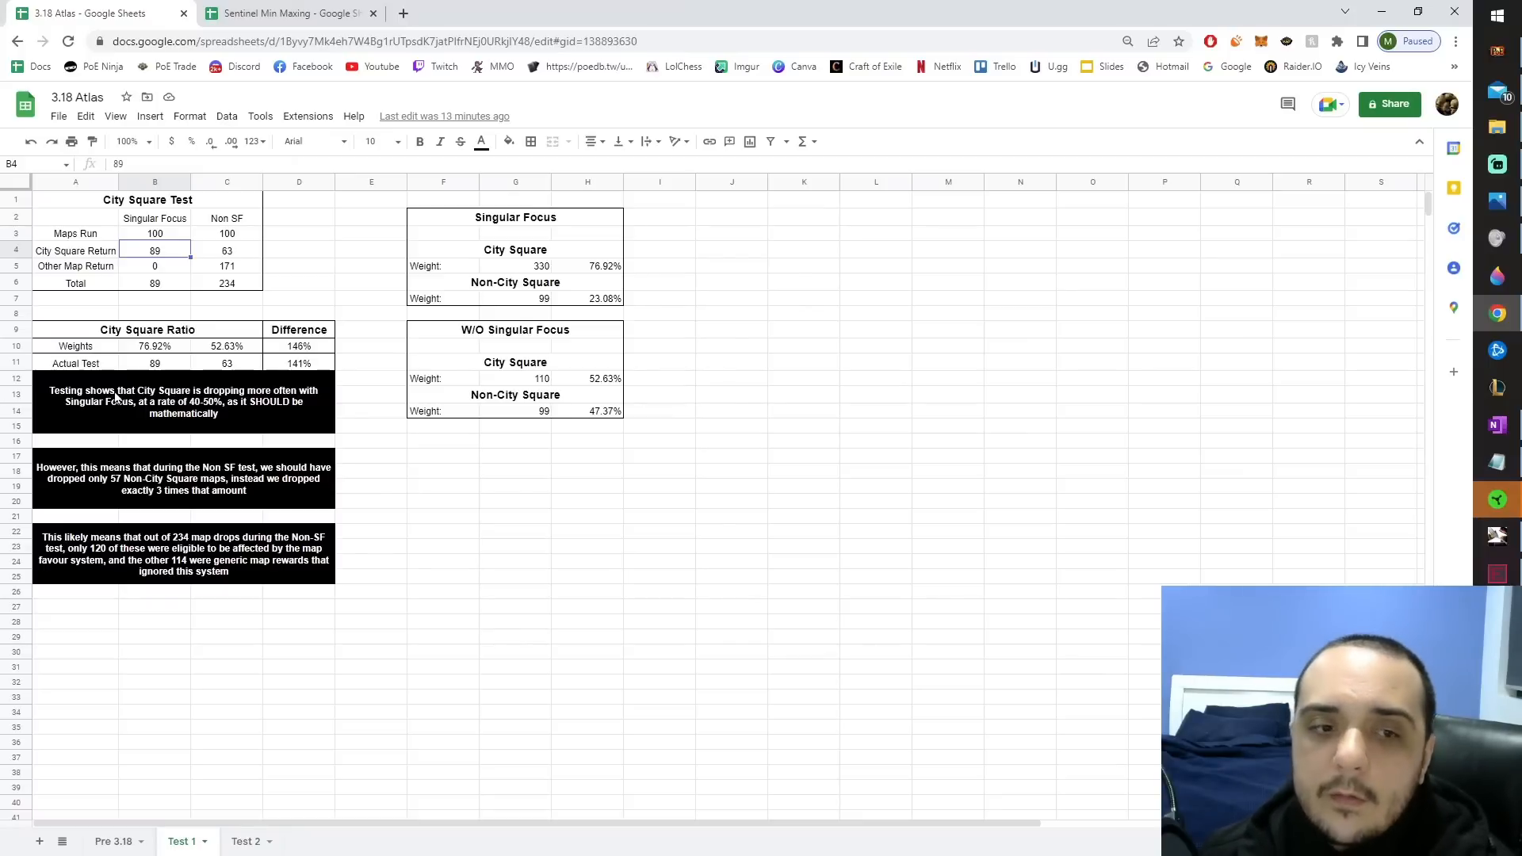
mouse_move(261, 354)
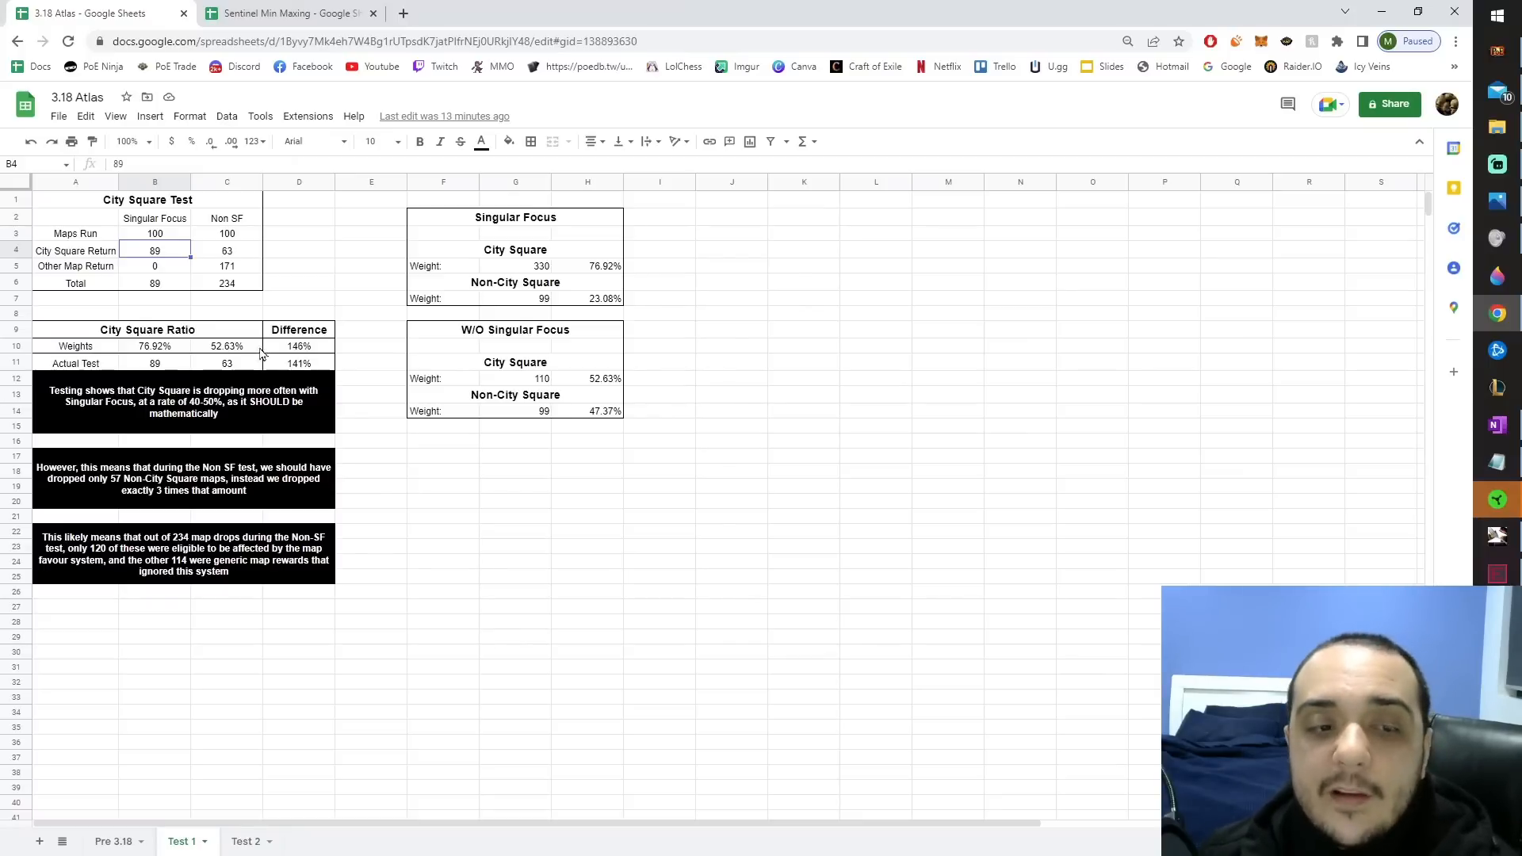
mouse_move(476, 262)
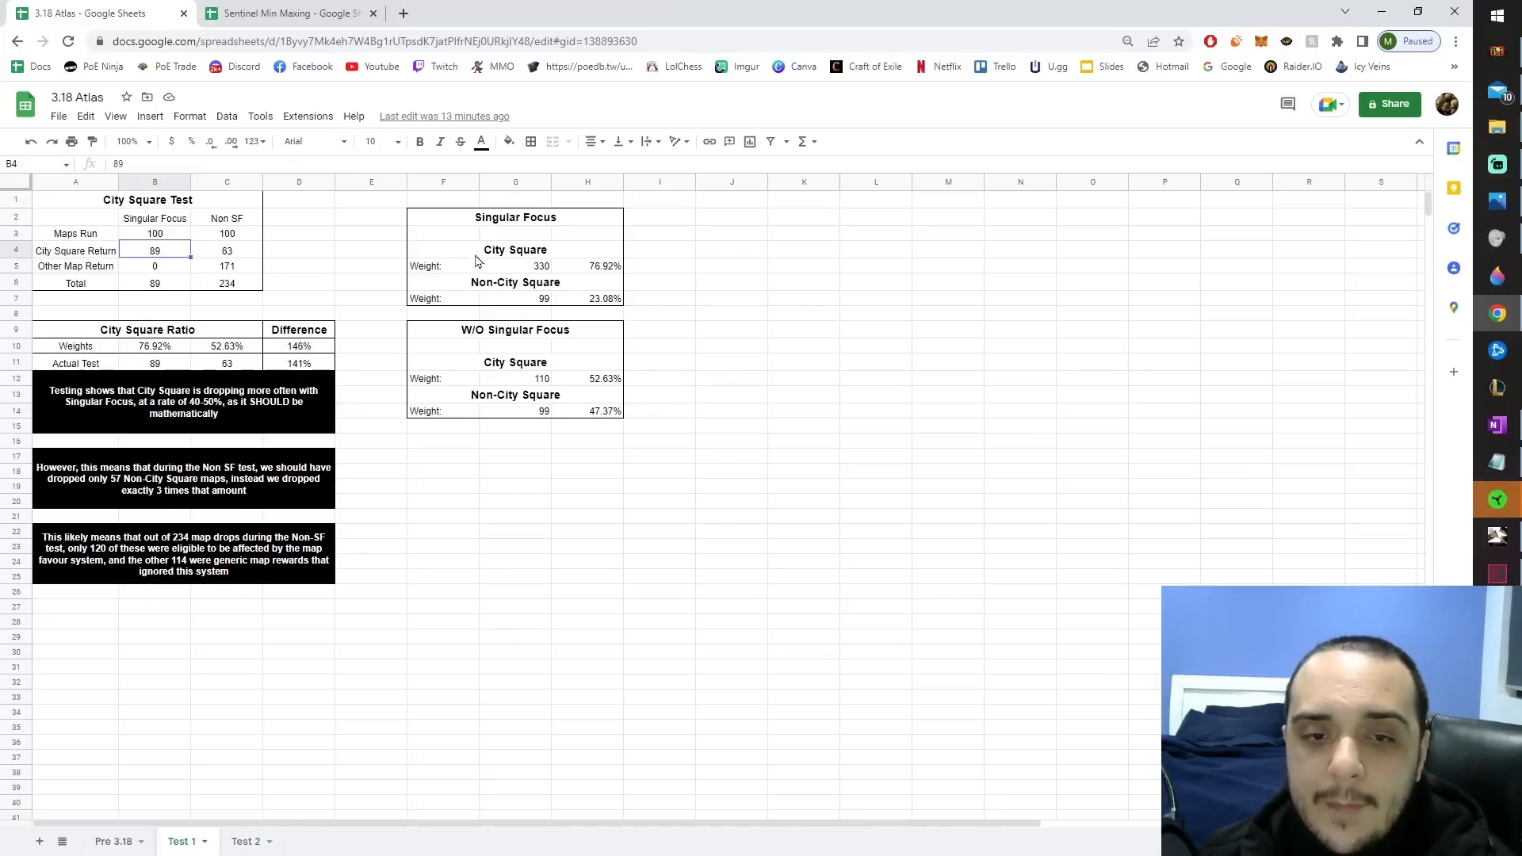
mouse_move(148, 393)
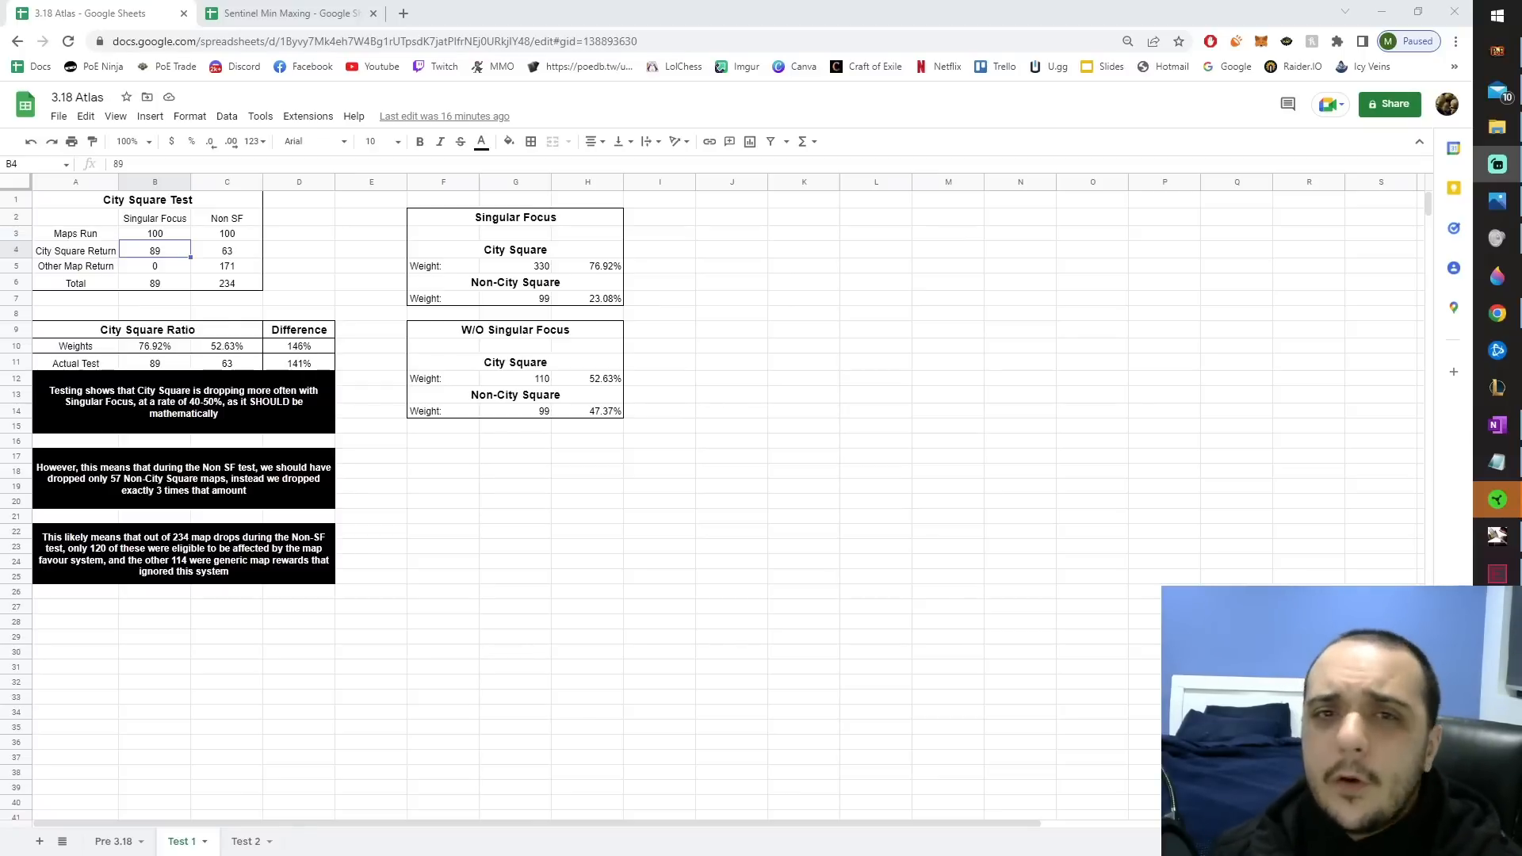
click(244, 840)
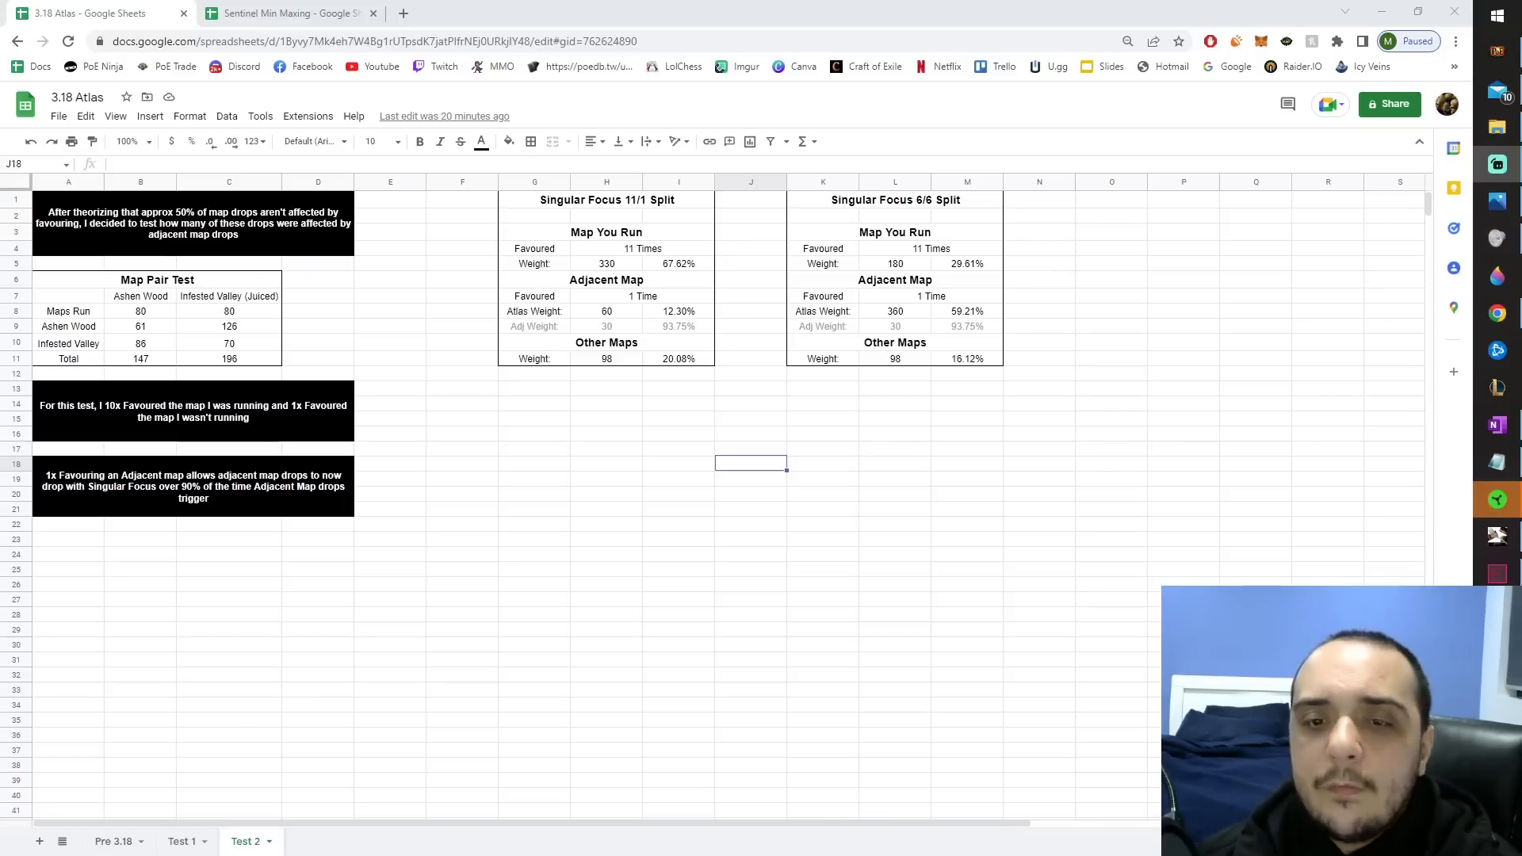
mouse_move(1272, 301)
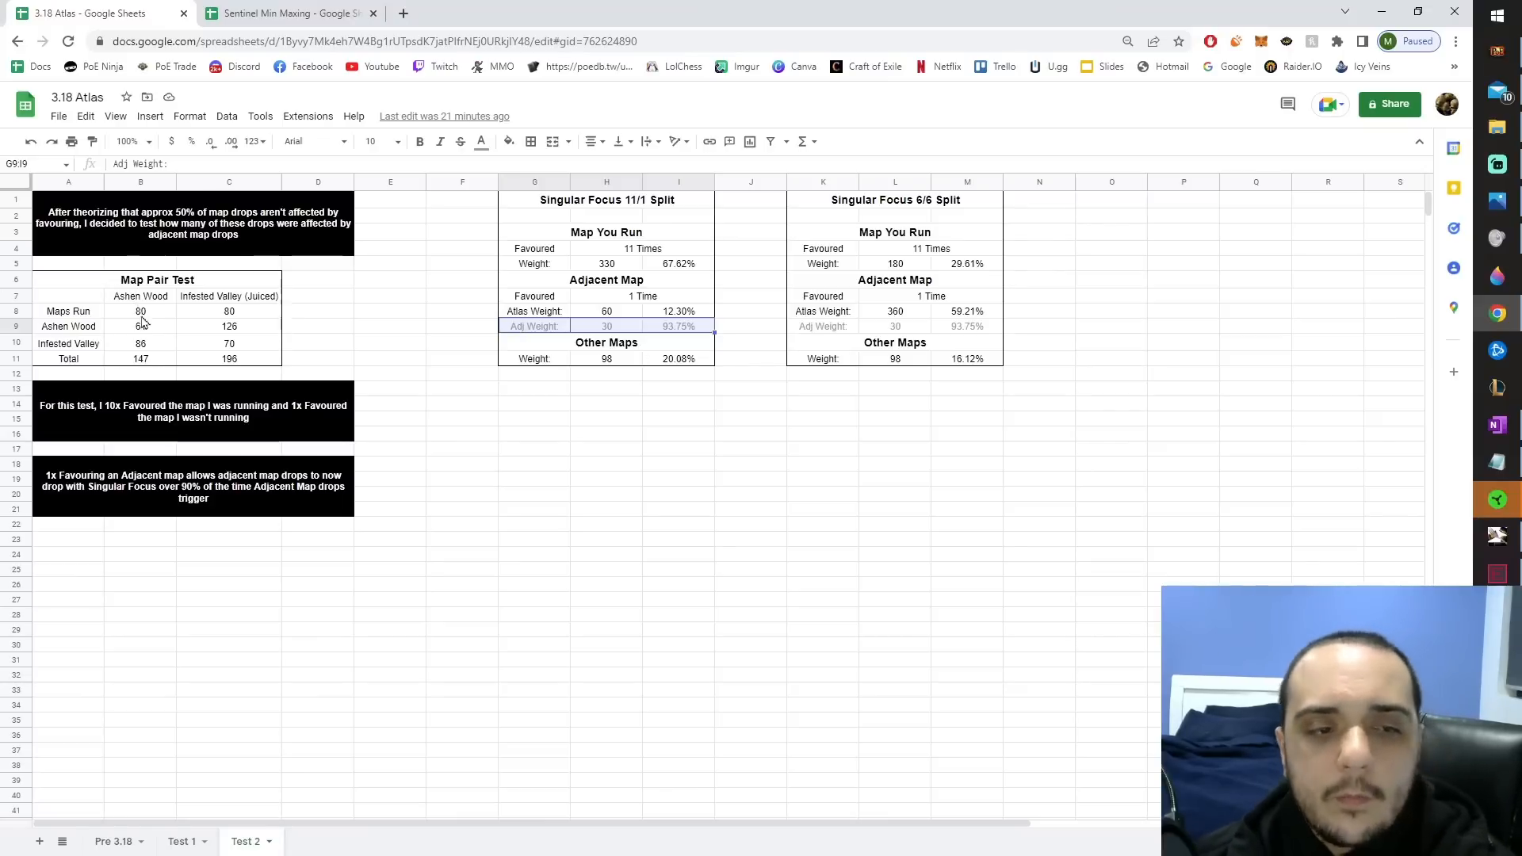
click(141, 310)
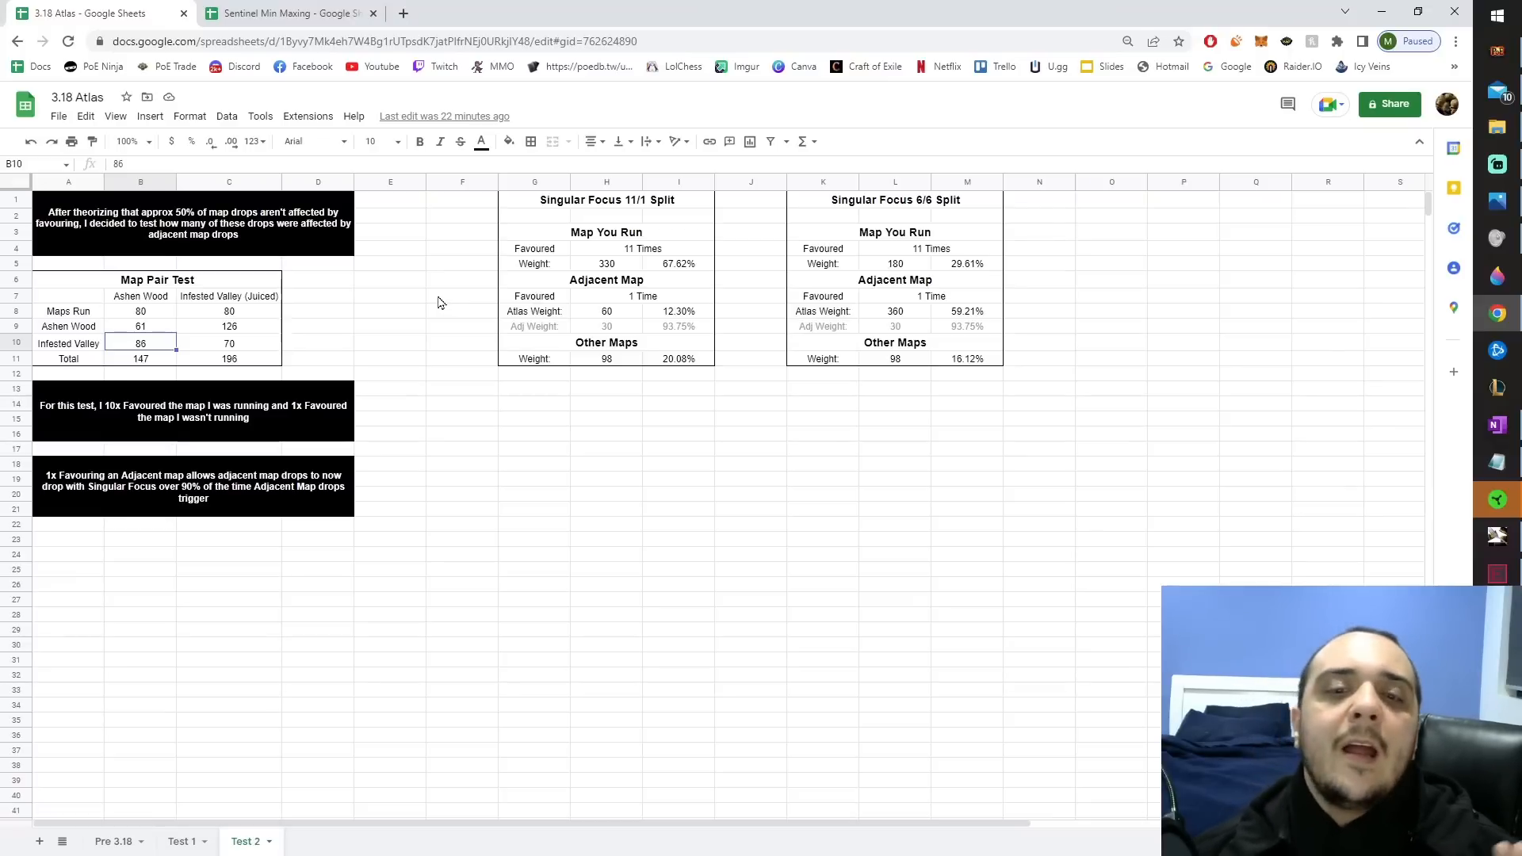
click(140, 310)
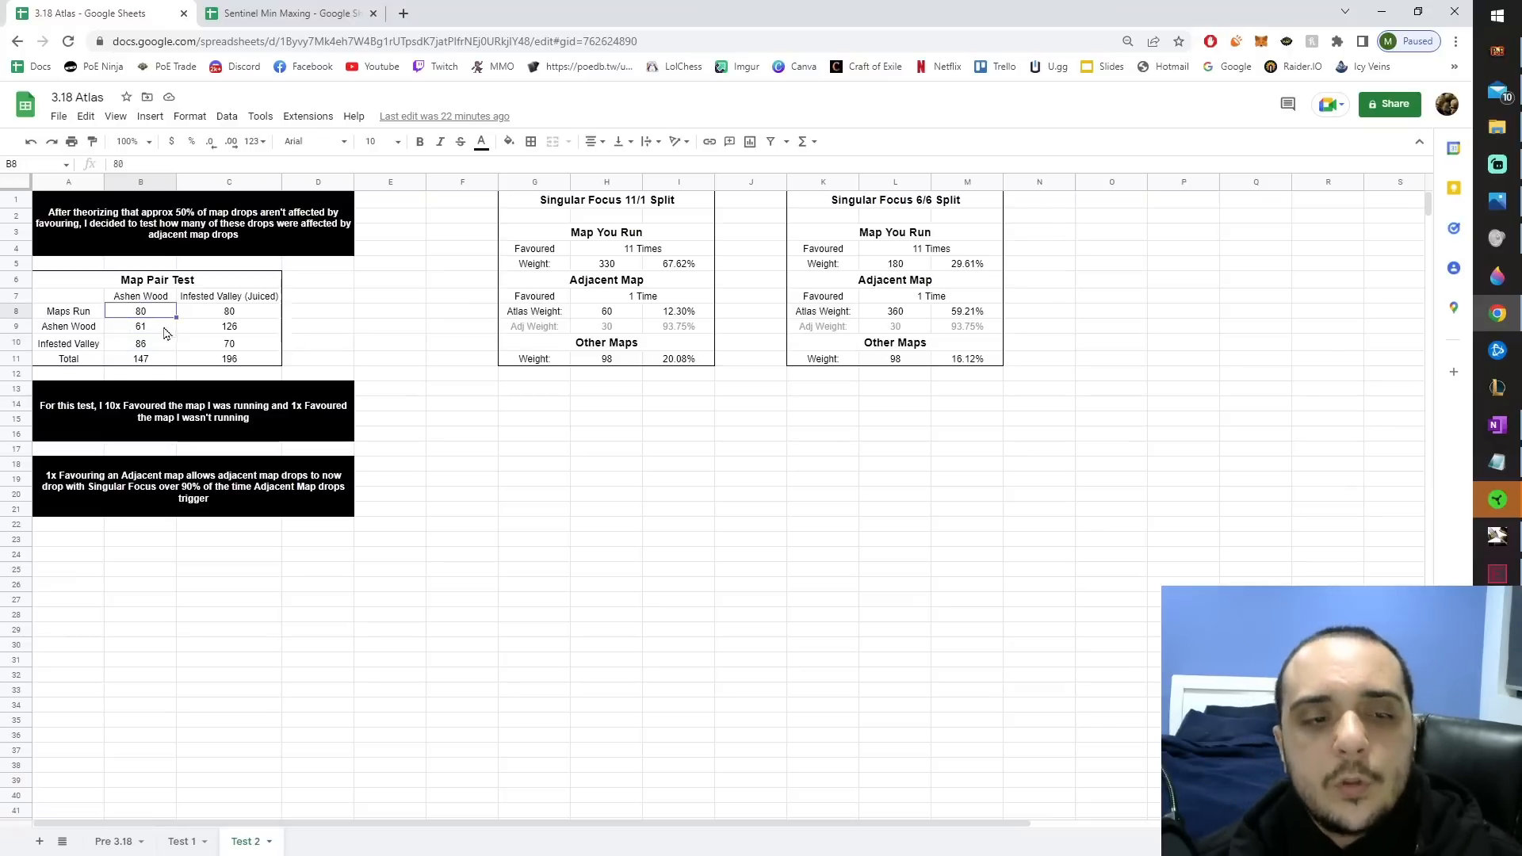
click(140, 344)
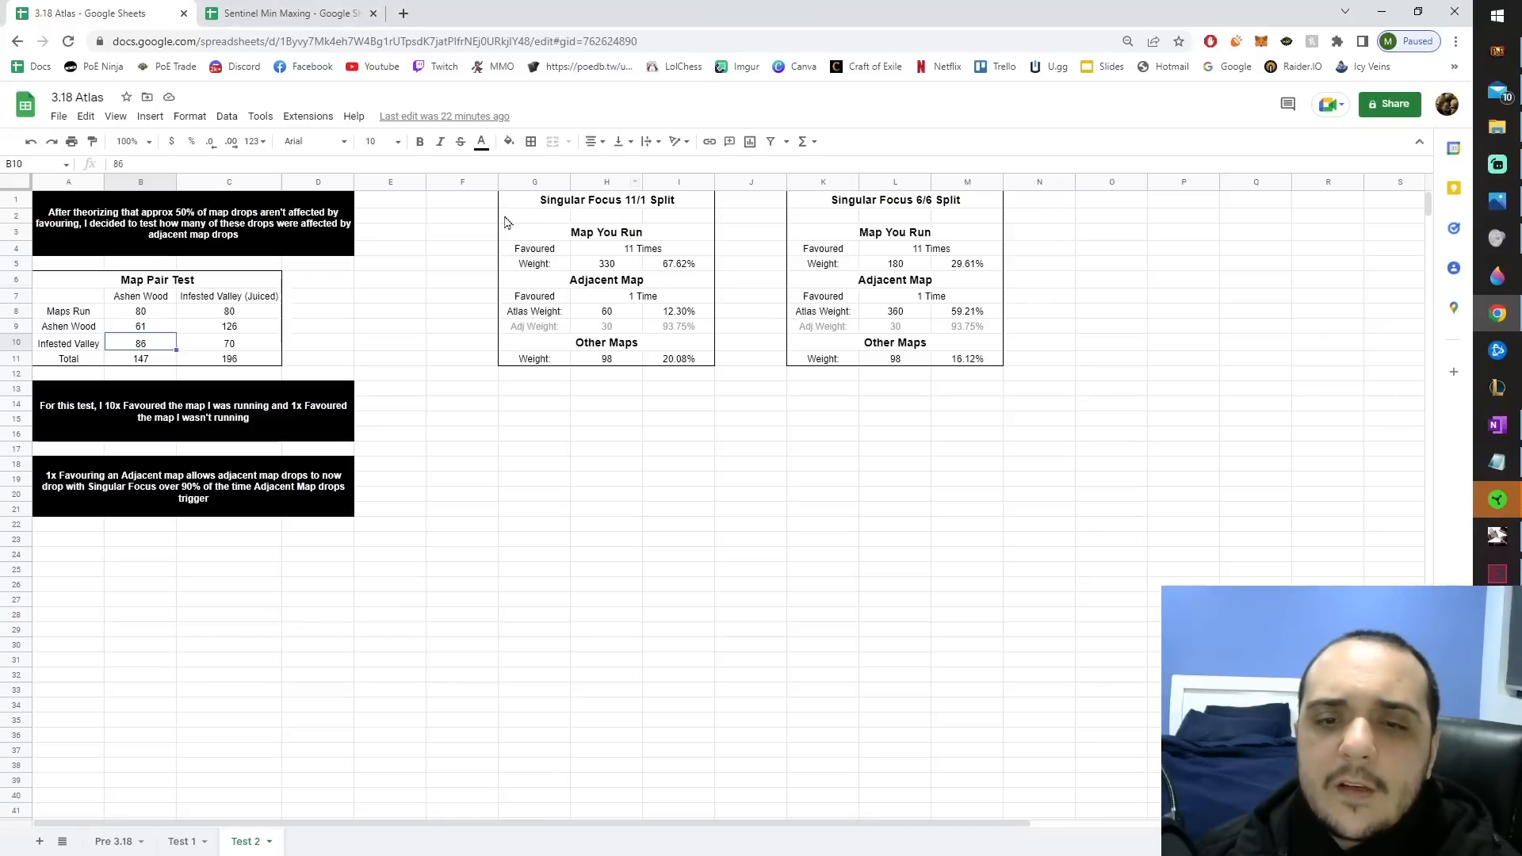
mouse_move(938, 313)
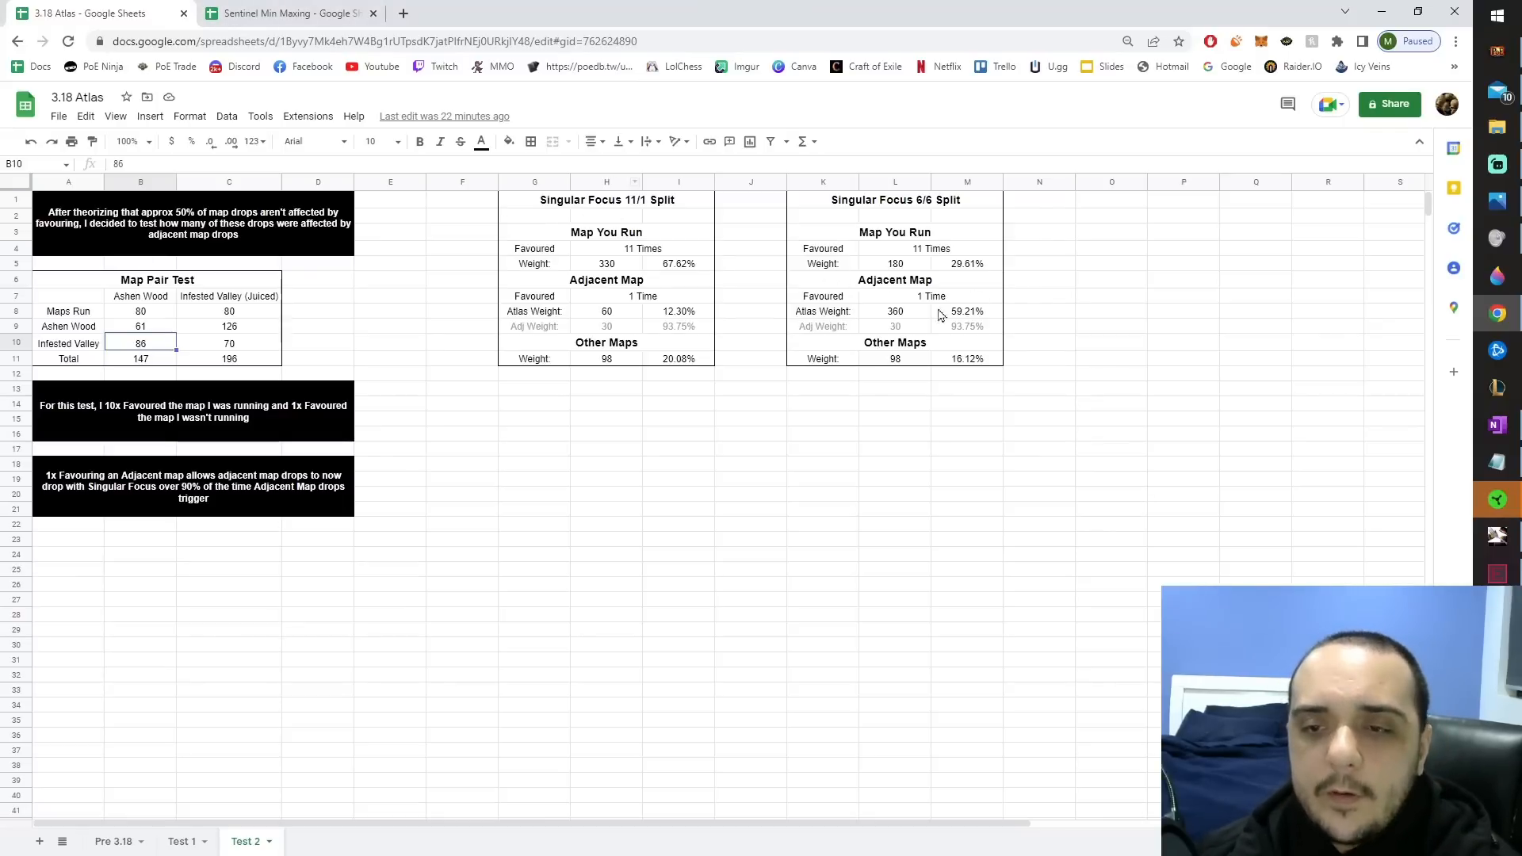
click(893, 263)
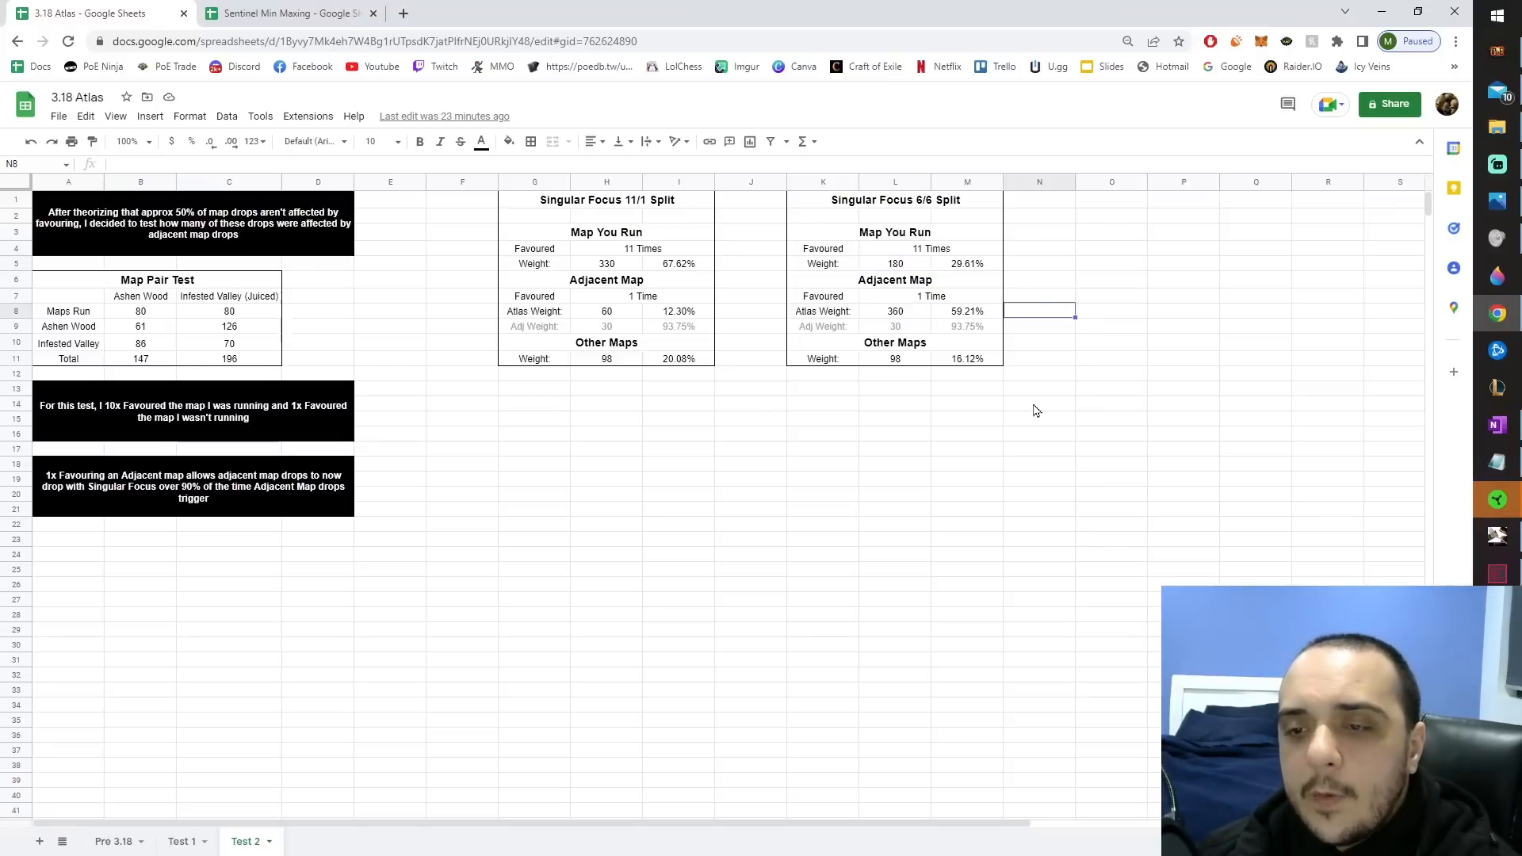
mouse_move(79, 355)
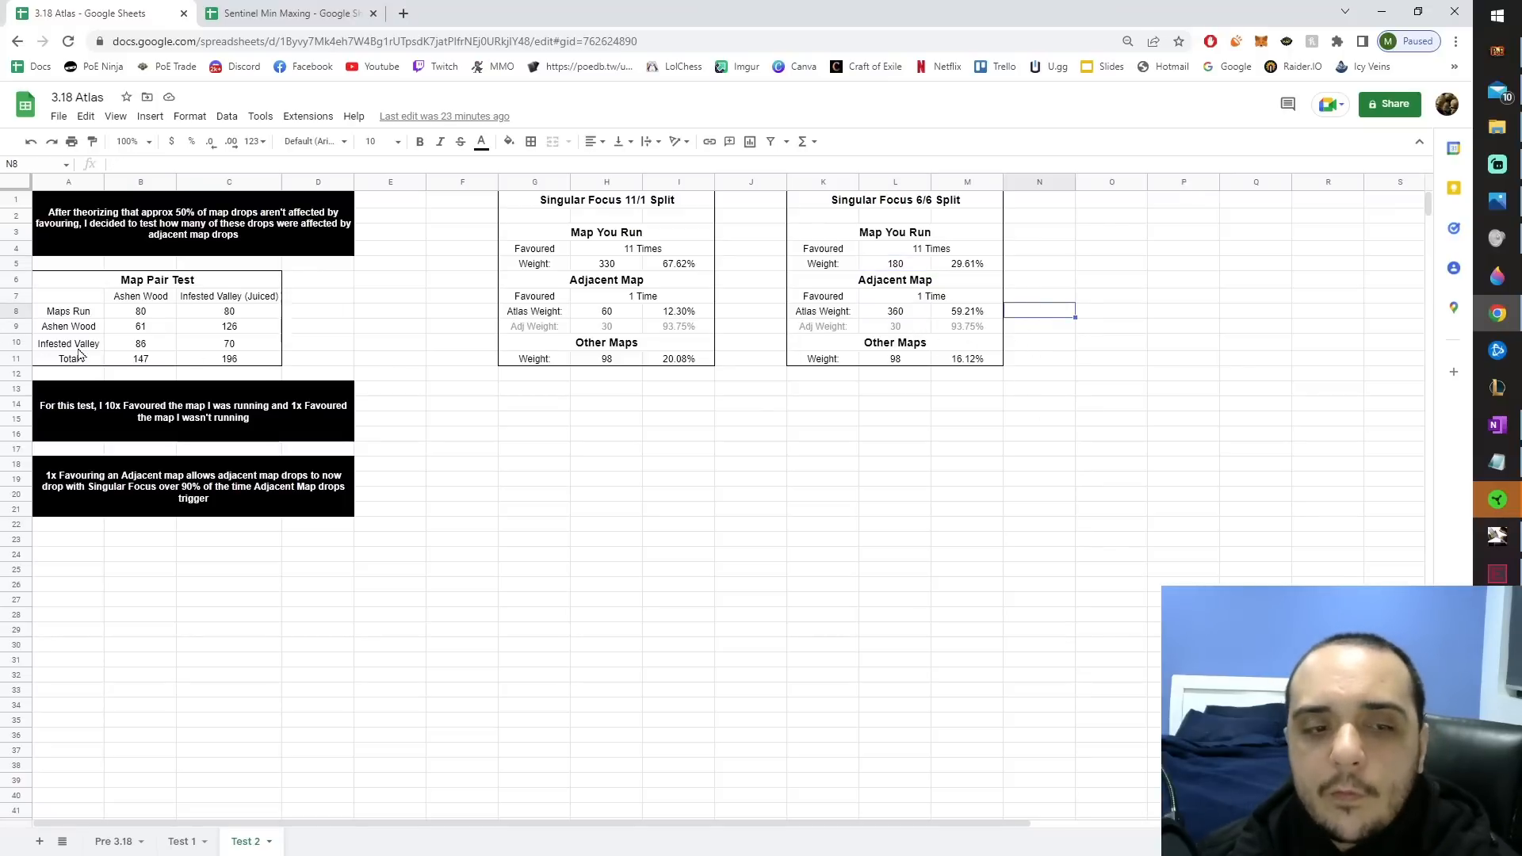
mouse_move(184, 328)
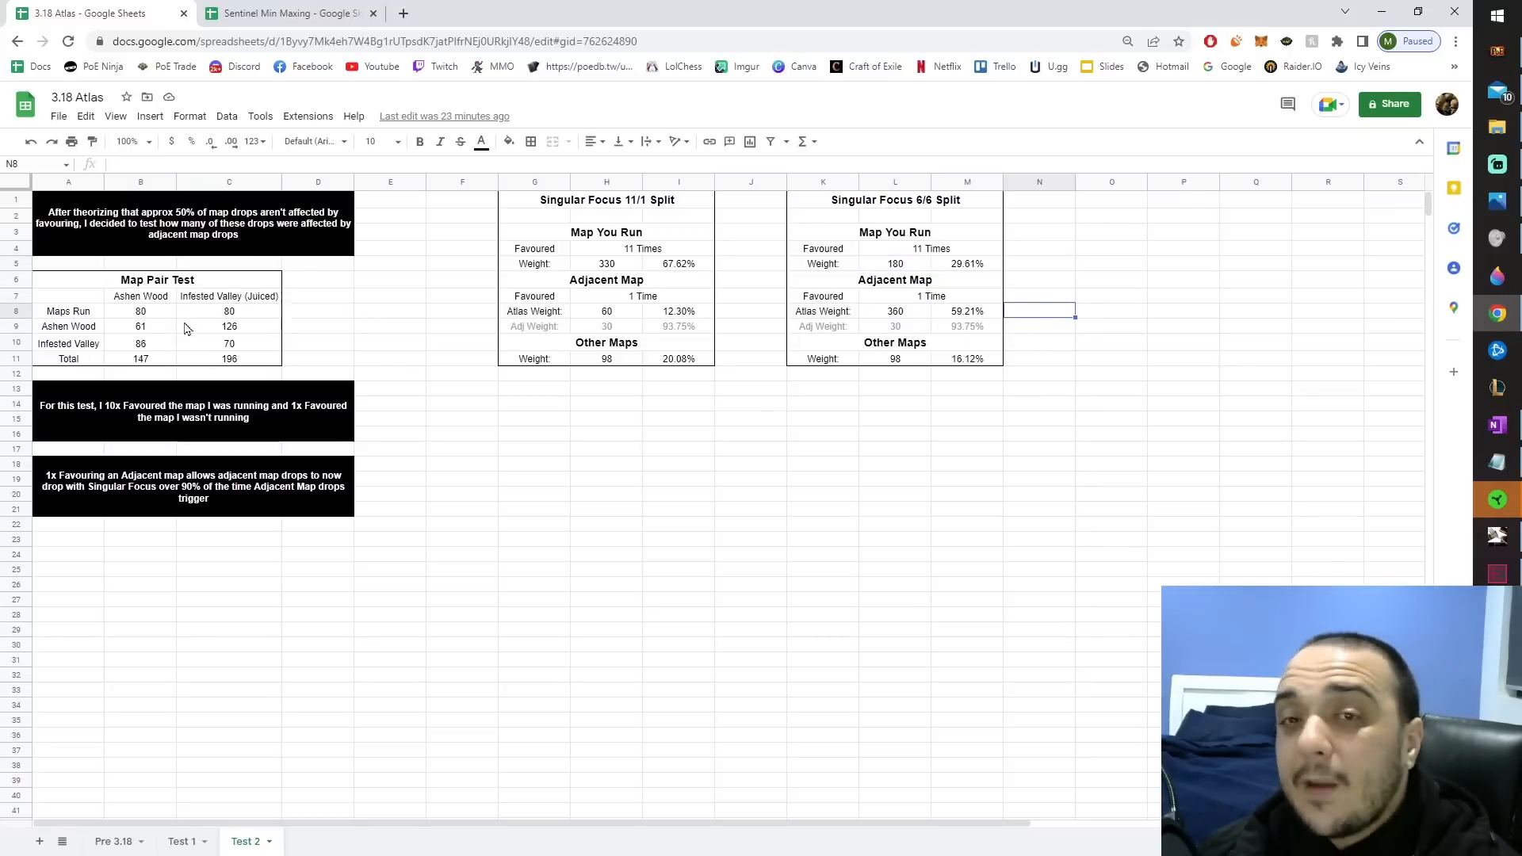